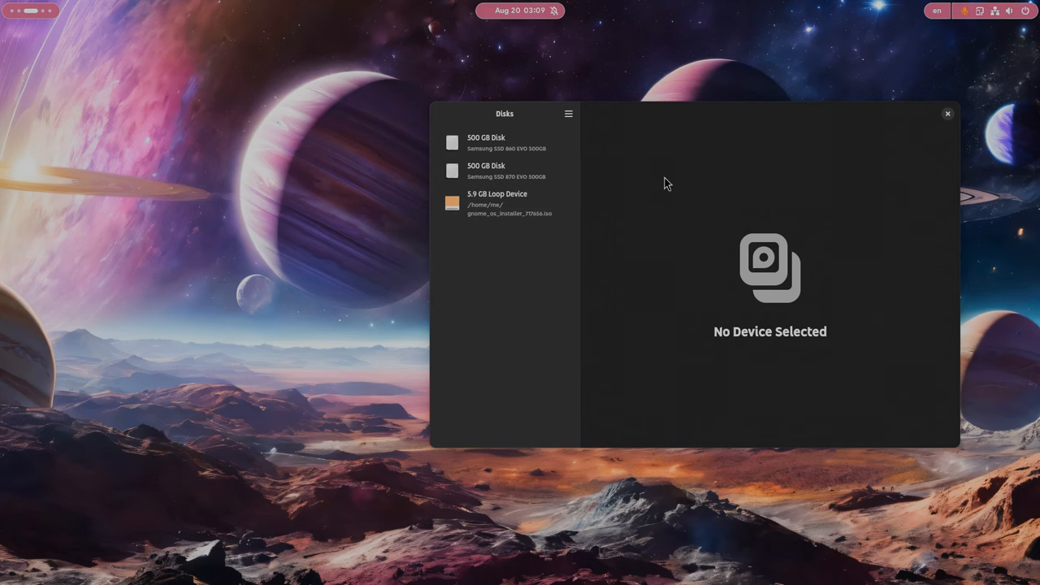
Select the first 500 GB Samsung SSD 860 EVO to list its six volumes and free space.
click(504, 143)
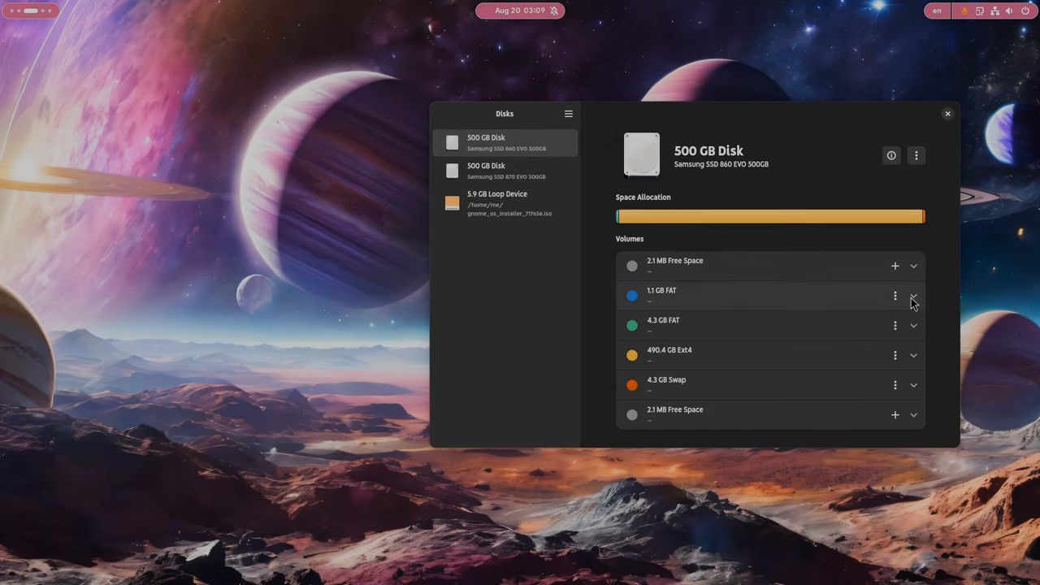
Show the 1.1 GB FAT EFI System partition's details, then bring up actions for archlinux-2024.08.01-x86_64.iso in Files.
click(895, 296)
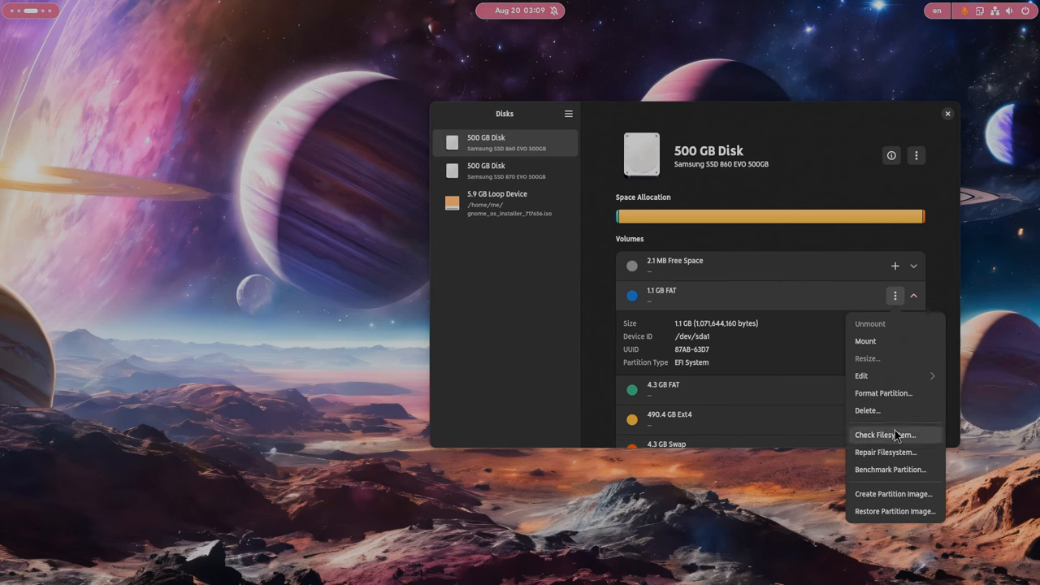
click(884, 434)
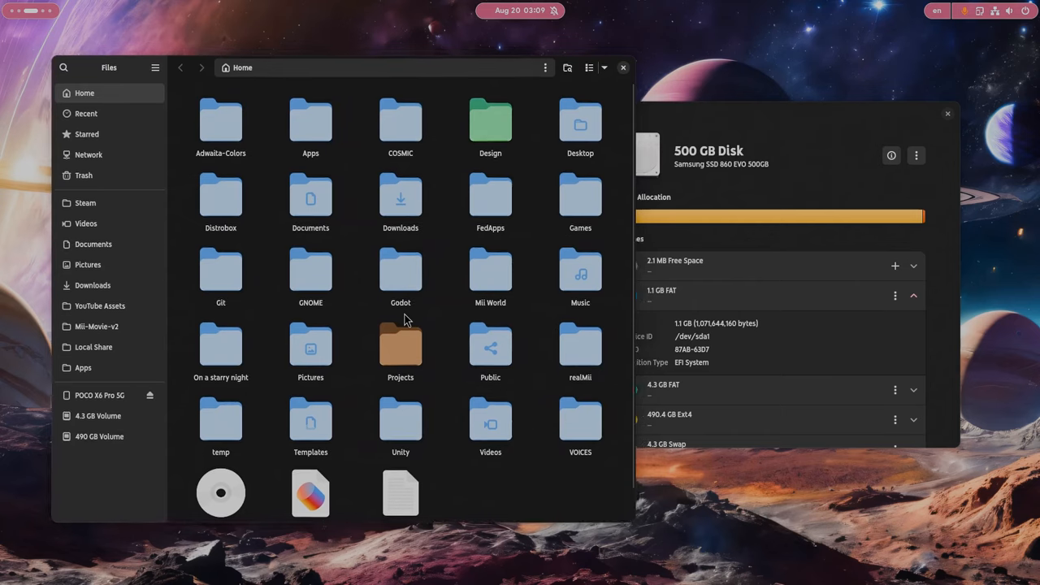
scroll(down, 3)
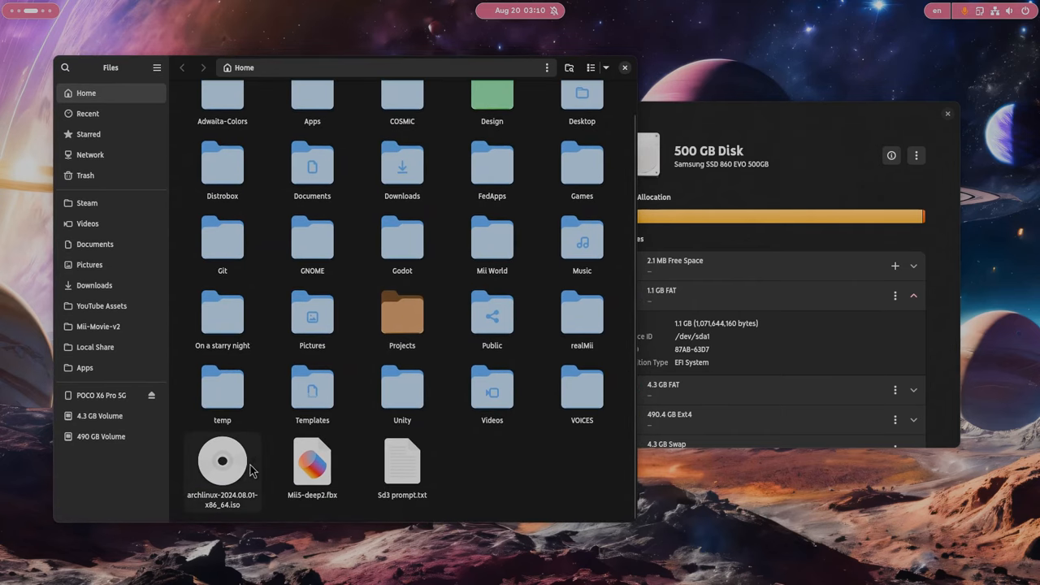
right_click(222, 461)
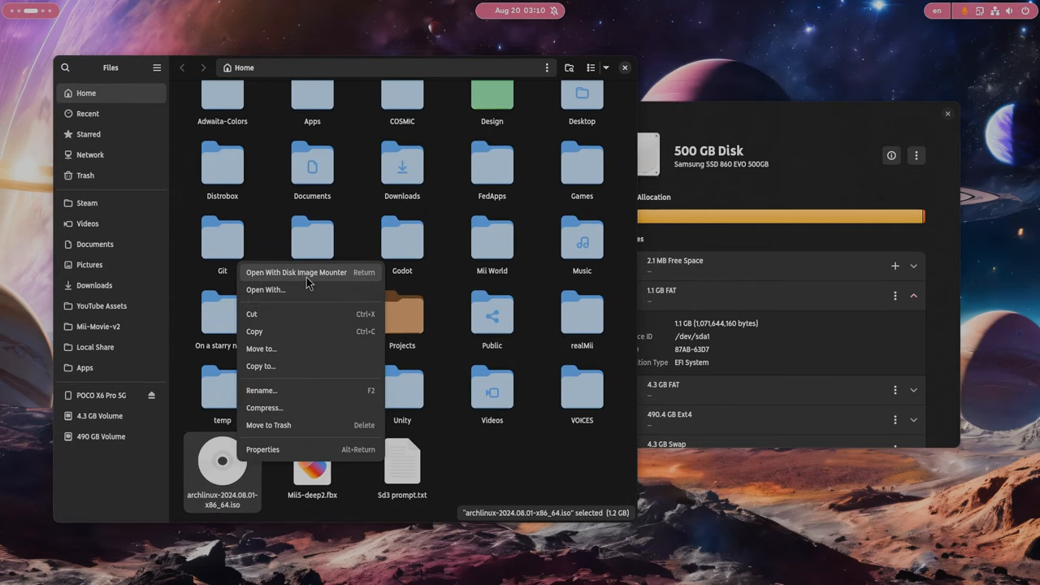
Mount the ISO read-only with Disk Image Mounter, browse ARCH_202408, and view the 1.2 GB loop device.
click(296, 272)
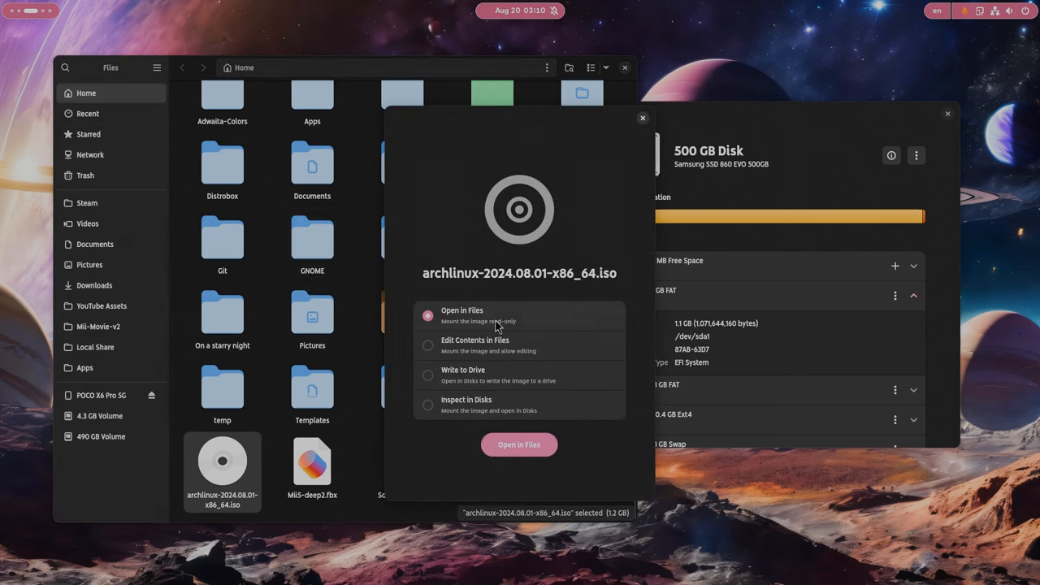
mouse_move(567, 350)
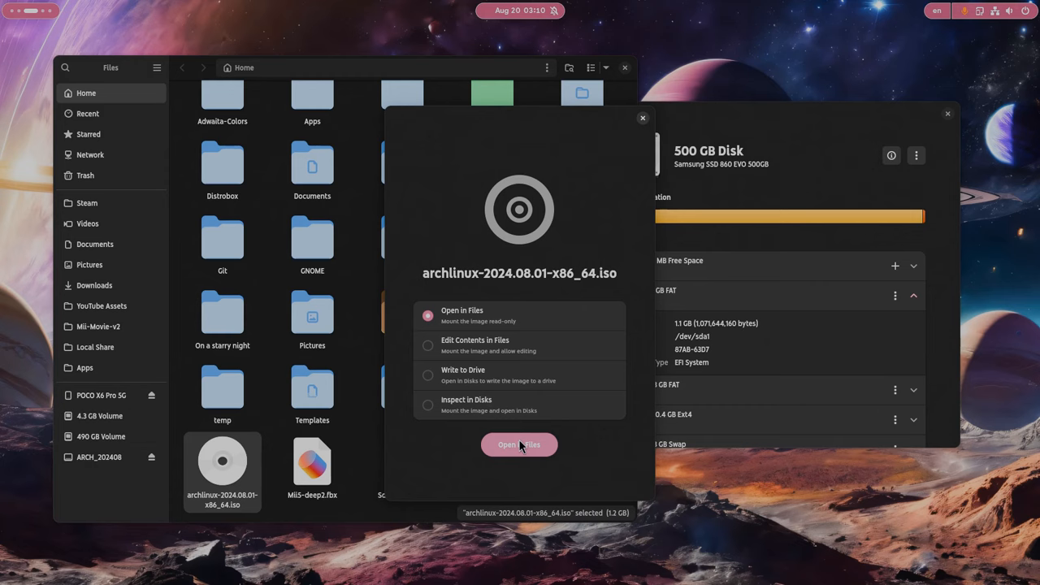
click(520, 444)
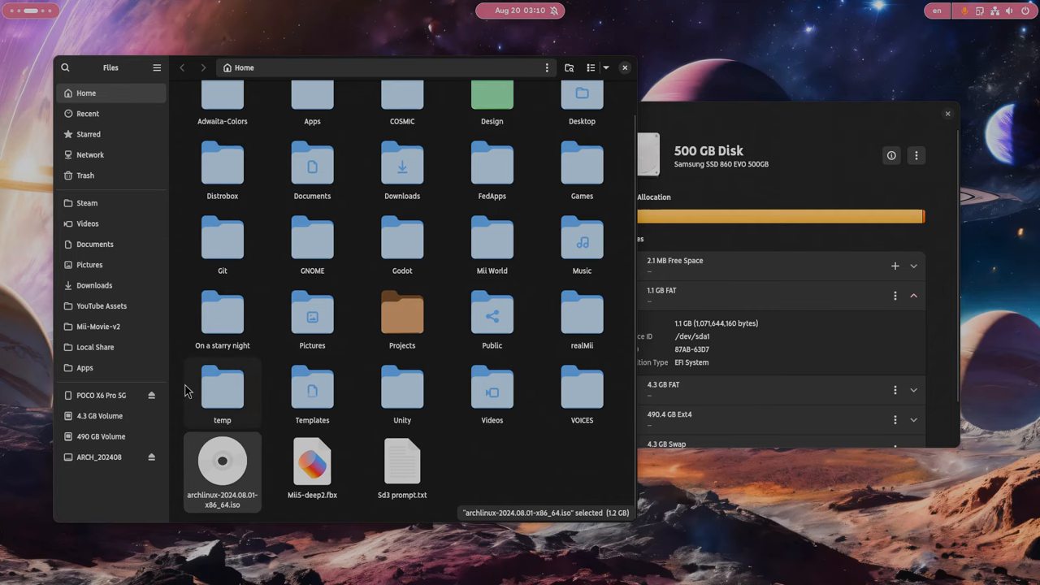
click(99, 457)
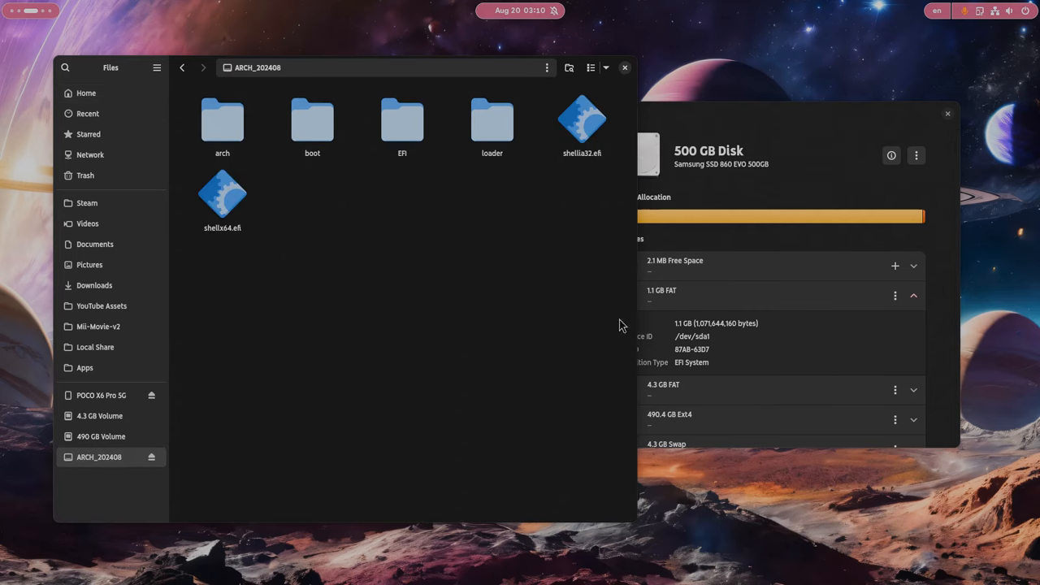
click(496, 236)
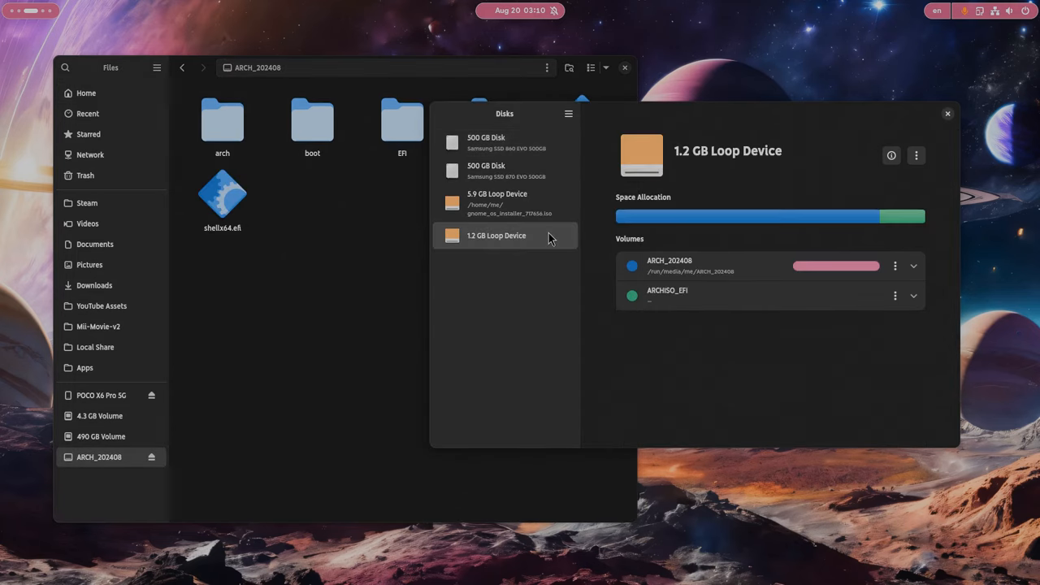